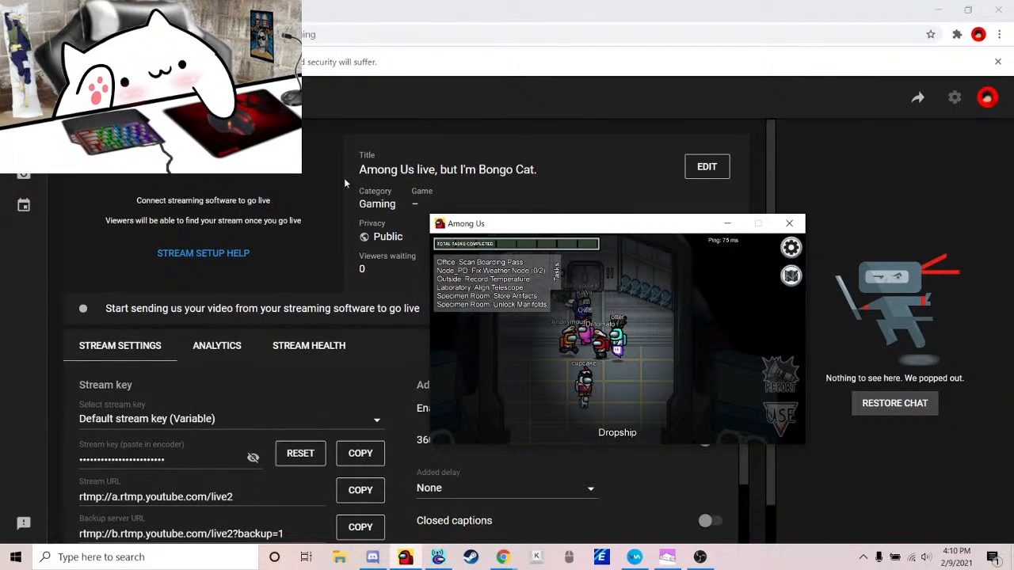
- Show the live stream's Analytics tab and move the Among Us window aside
left_click(216, 345)
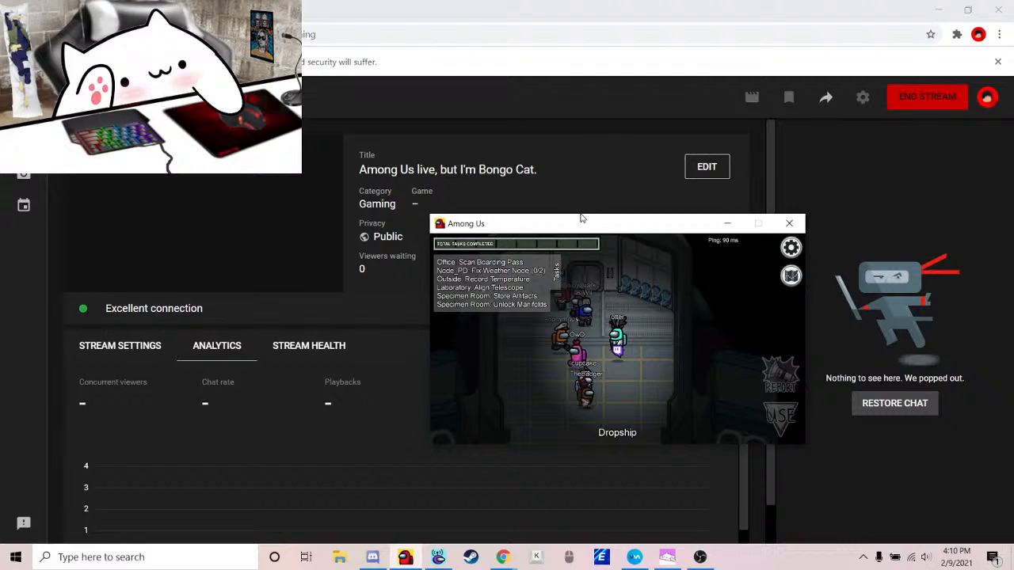
left_click_drag(582, 224, 517, 185)
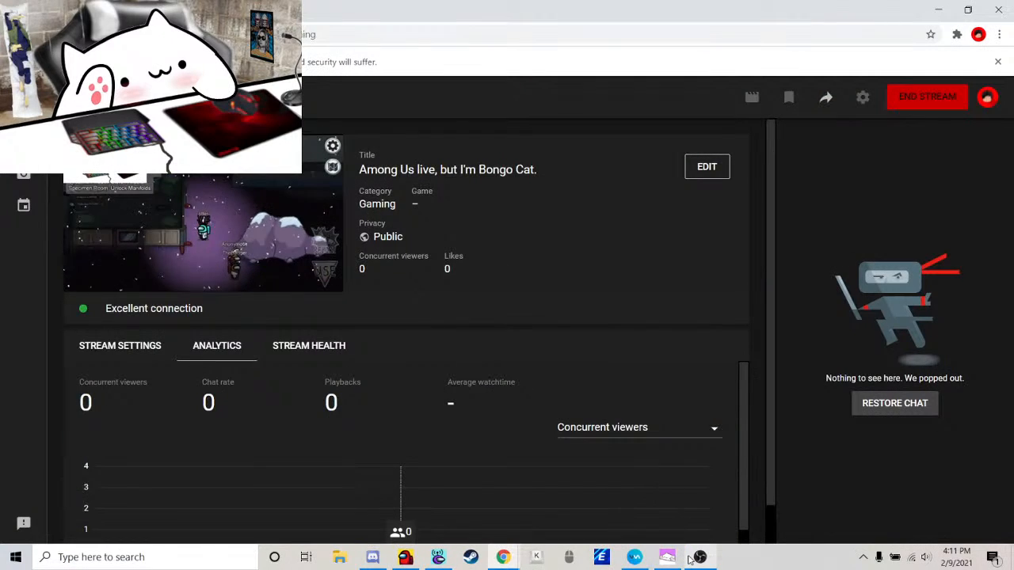
mouse_move(503, 557)
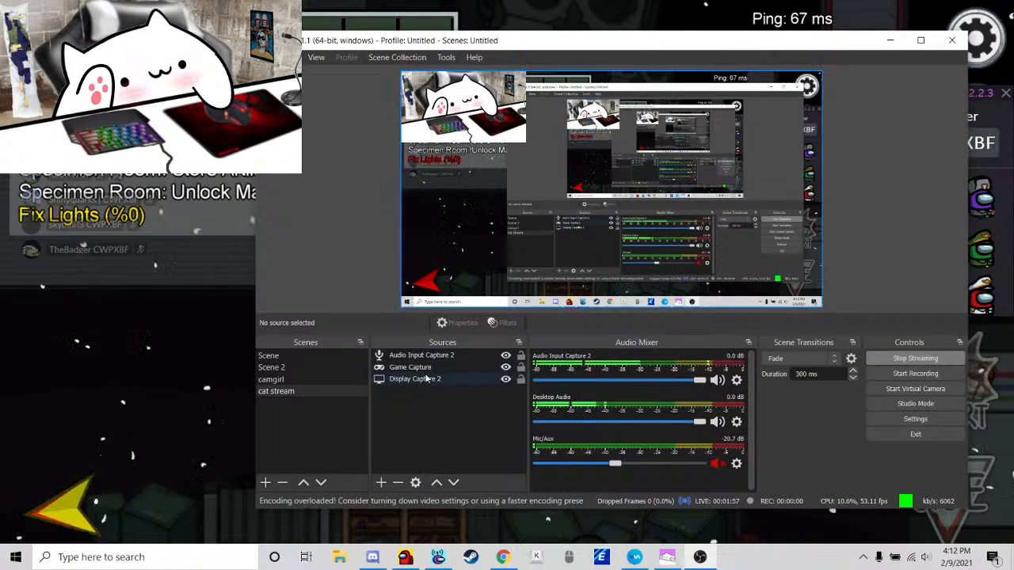
- Select Display Capture 2 and bring up its context menu to reach Properties
left_click(414, 379)
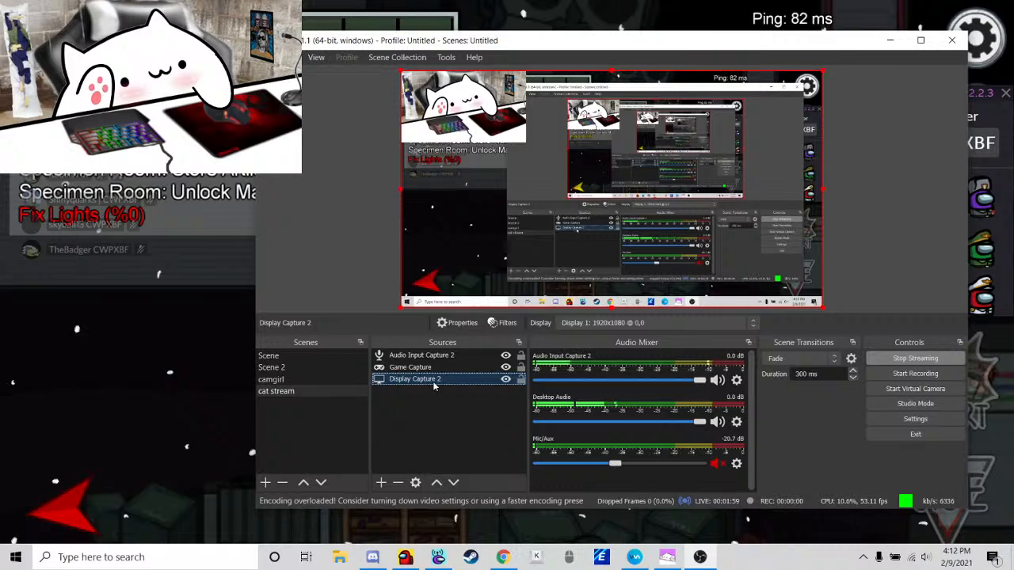
right_click(415, 378)
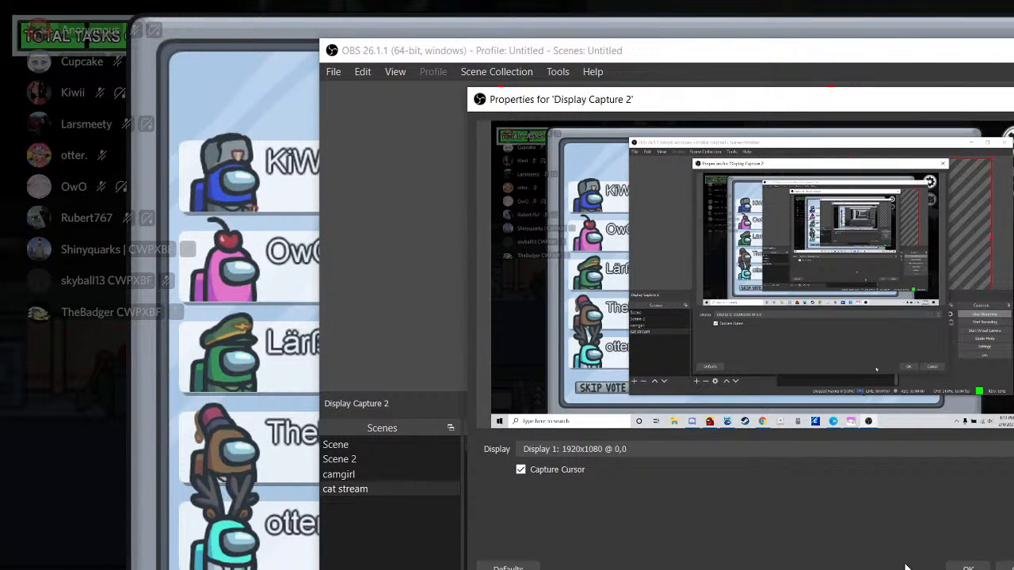
- Dismiss the Display Capture 2 properties dialog
left_click(574, 449)
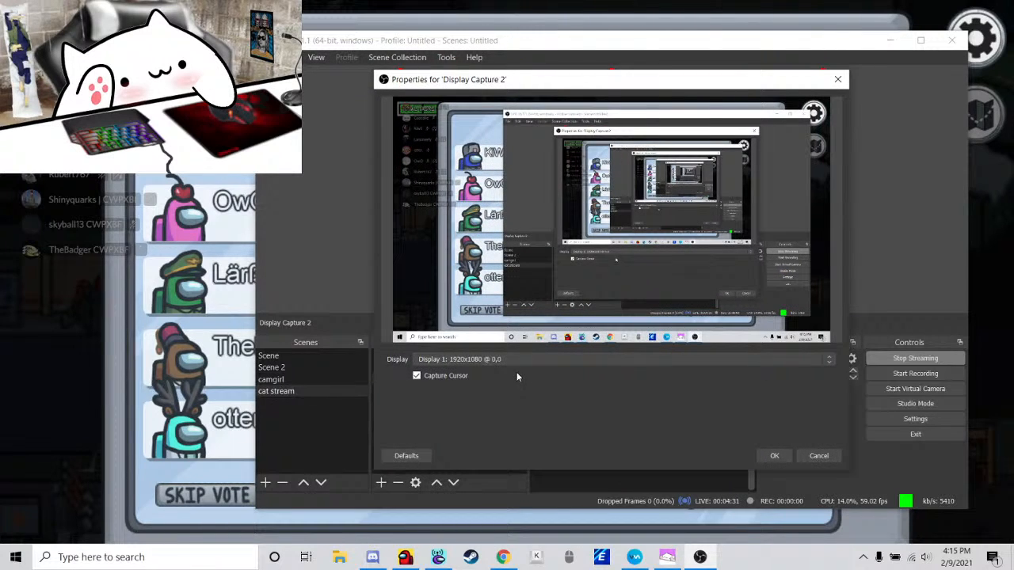
mouse_move(788, 434)
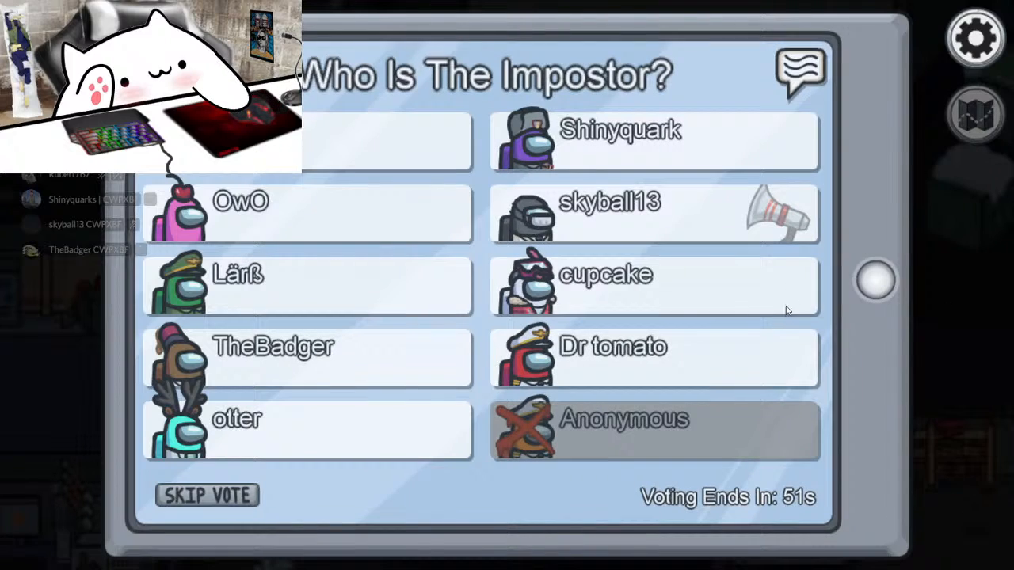
mouse_move(798, 351)
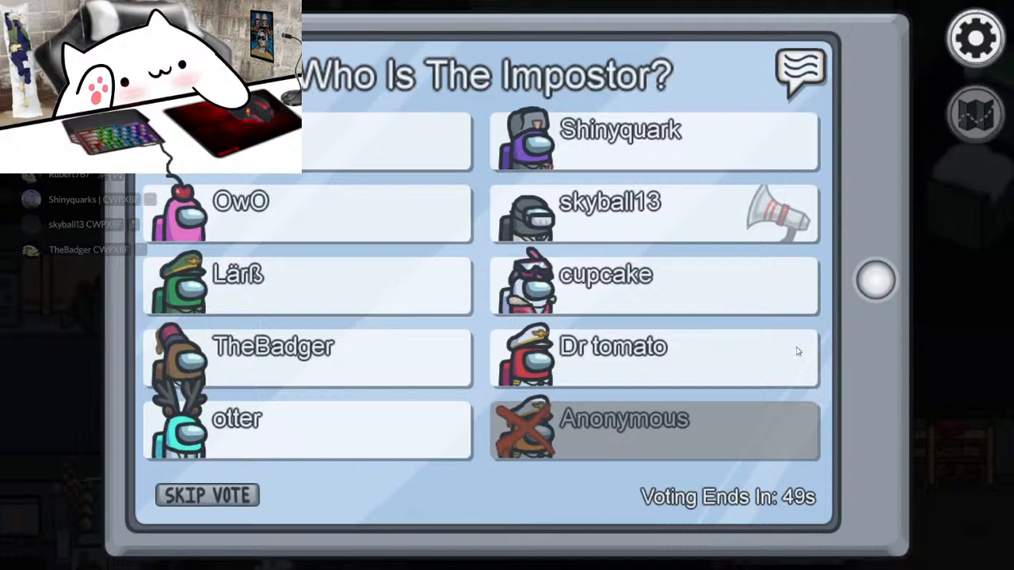
mouse_move(740, 129)
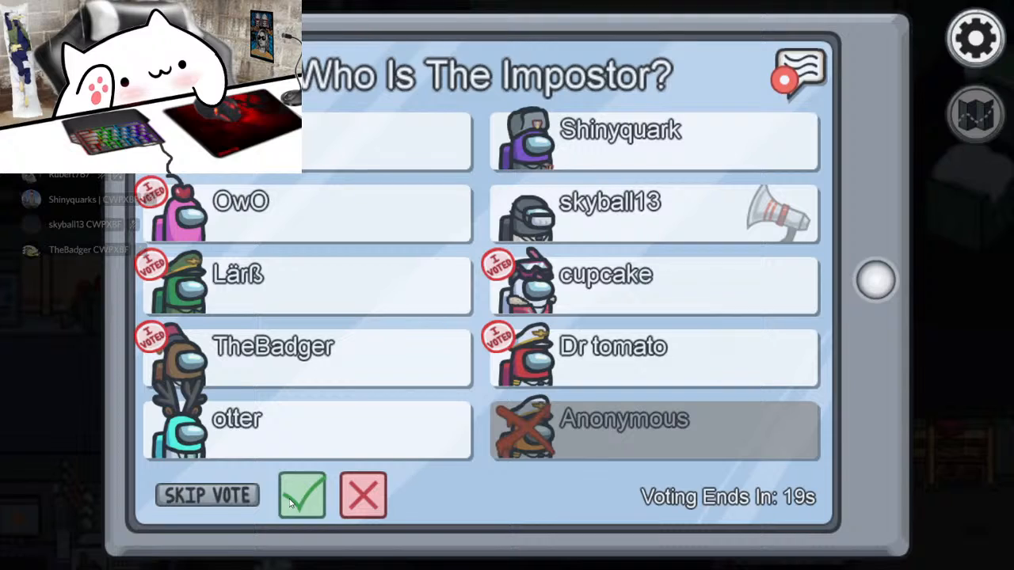
- Confirm the skipped vote and open the meeting chat panel
left_click(301, 495)
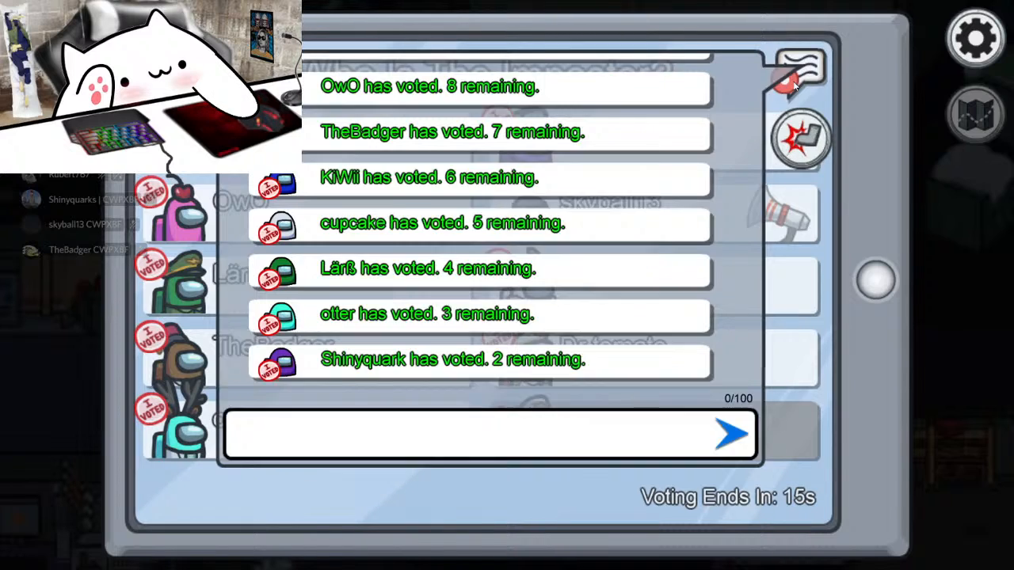
left_click(799, 75)
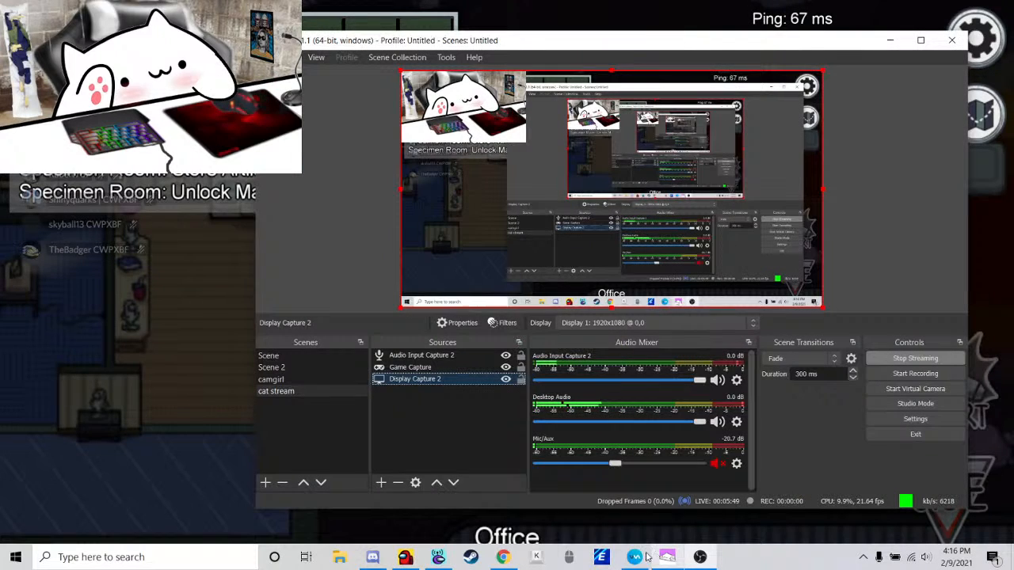
- Bring the Among Us game back to the front from the taskbar
left_click(634, 557)
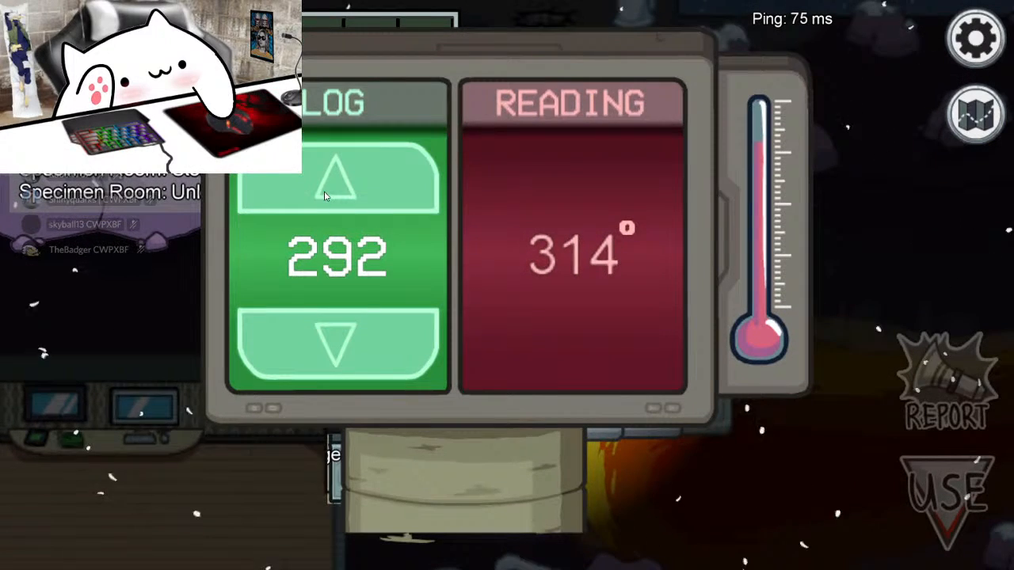
- Raise the LOG temperature value toward the 314° reading
left_click(336, 182)
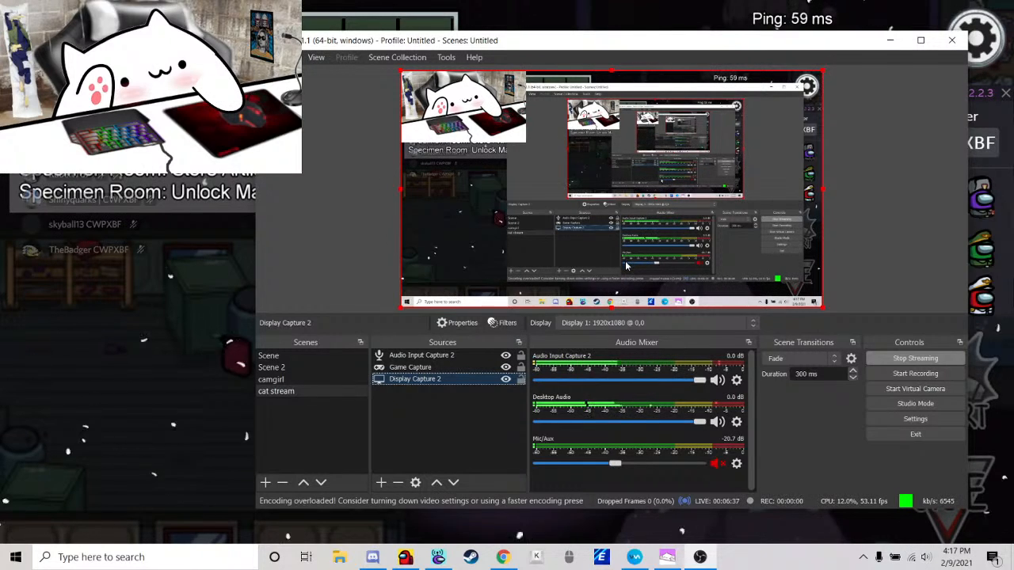
- Bring up the context menu for Display Capture 2 in cat stream
right_click(414, 378)
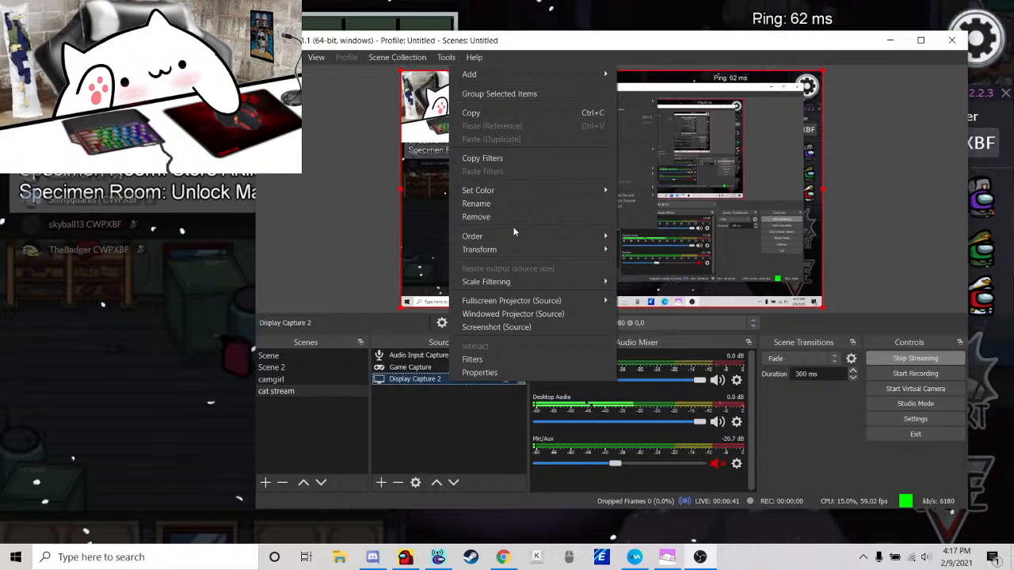
- Pick an entry from the Display Capture 2 context menu
left_click(476, 216)
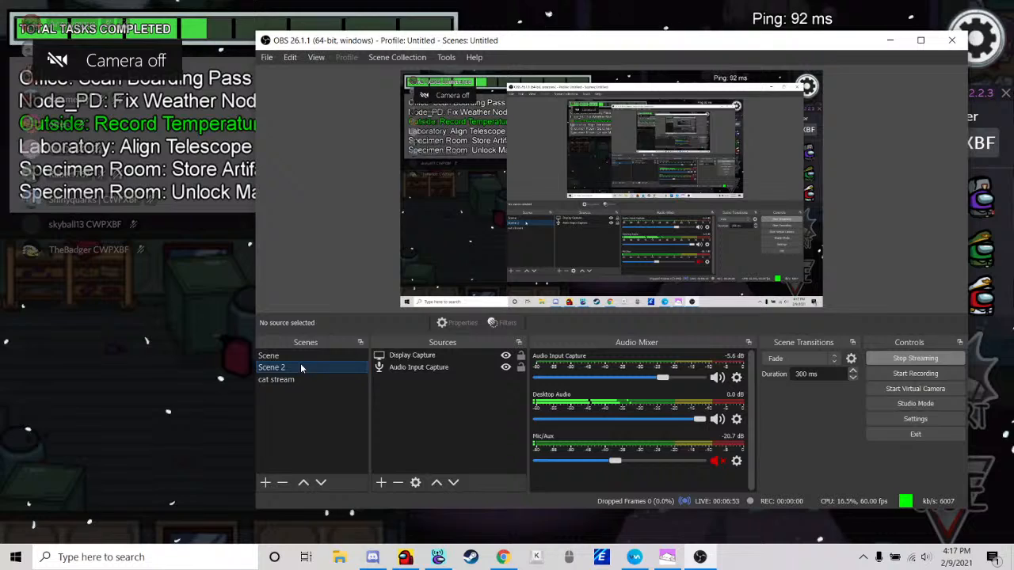
- Select Scene 2 in the Scenes dock for deletion
left_click(282, 482)
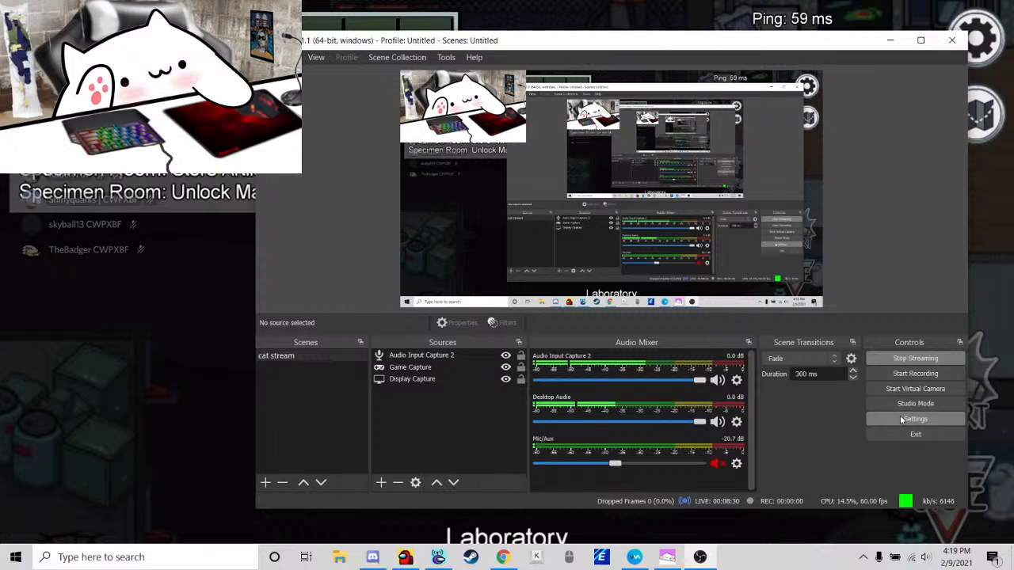
mouse_move(831, 447)
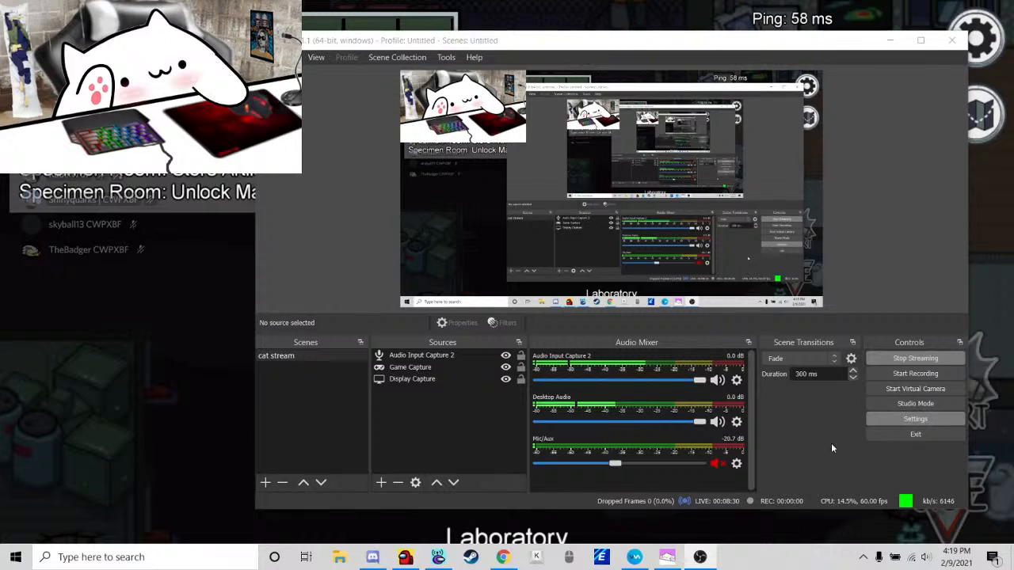
- Browse the General and locked Video settings, then close Settings without saving
left_click(915, 418)
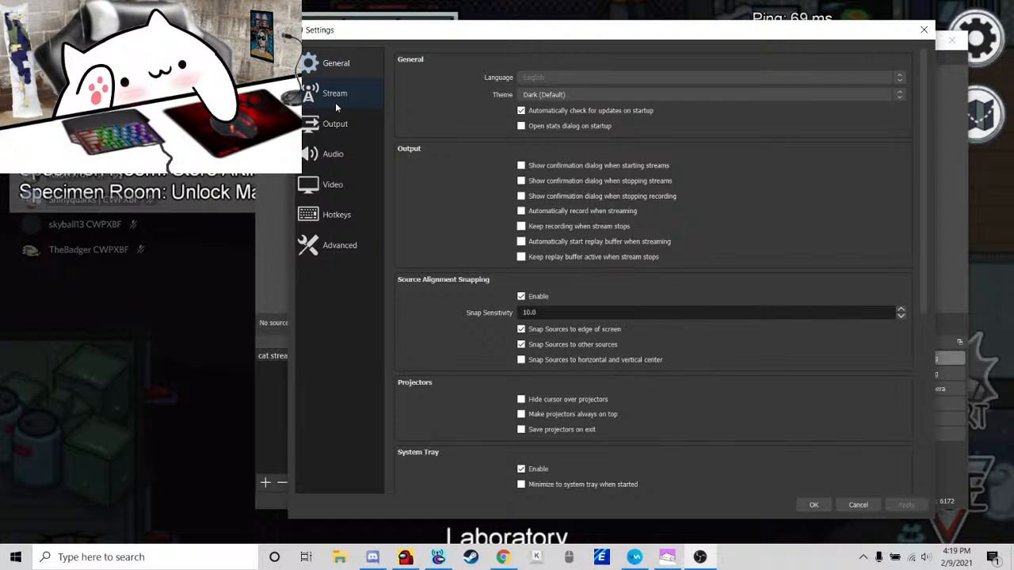
scroll("down", 3)
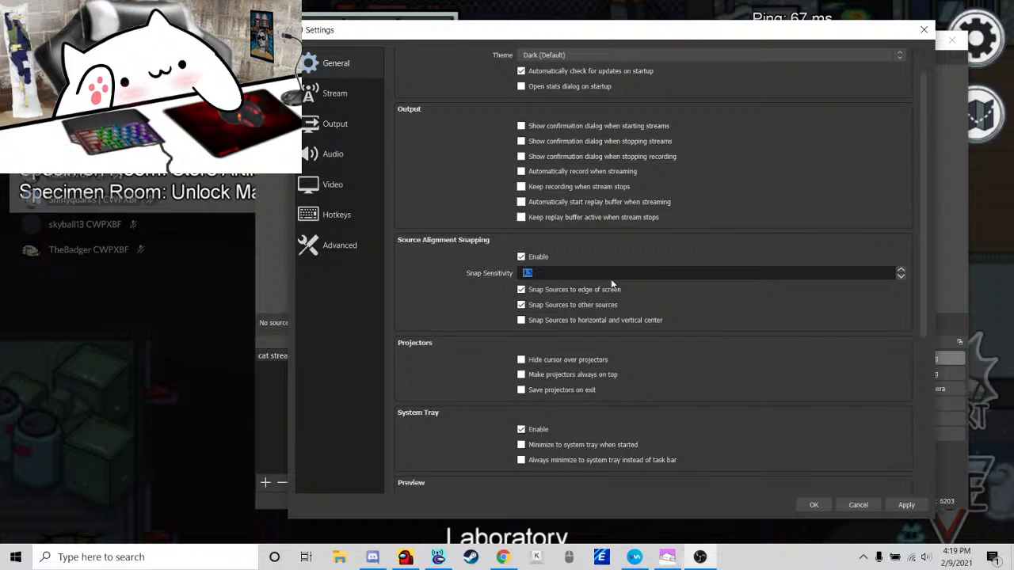
scroll("down", 3)
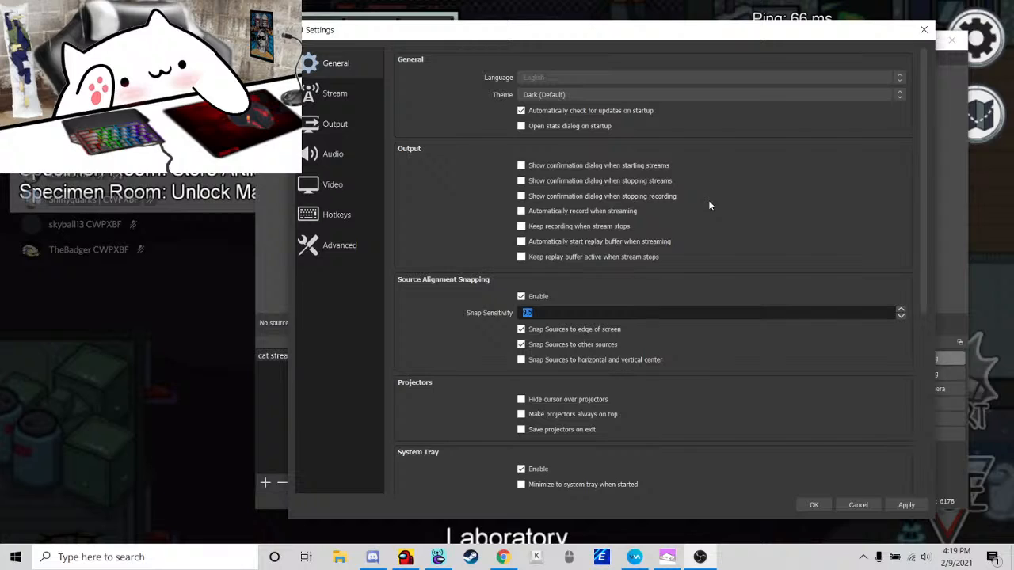
left_click(333, 185)
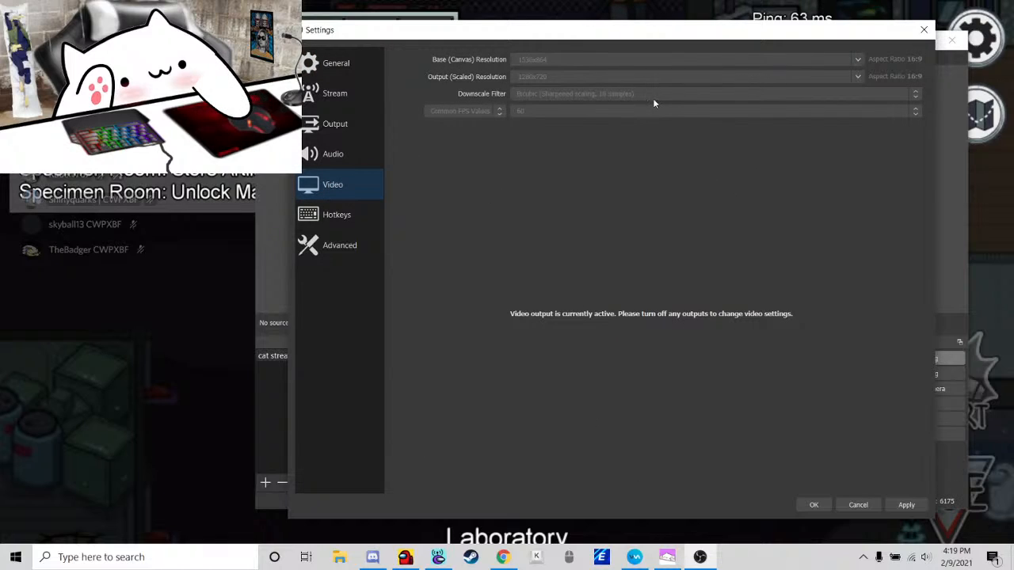
mouse_move(773, 370)
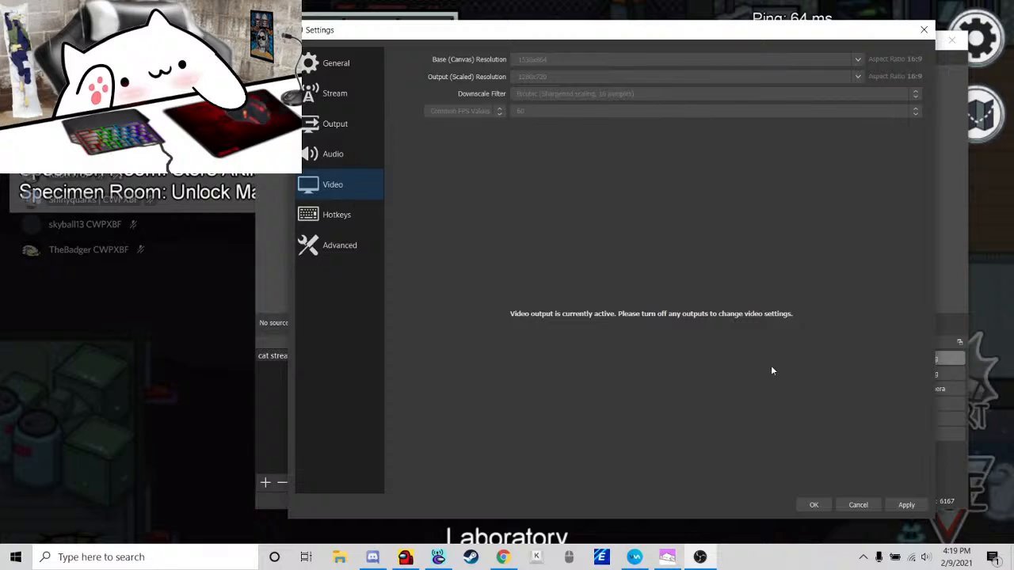
mouse_move(732, 233)
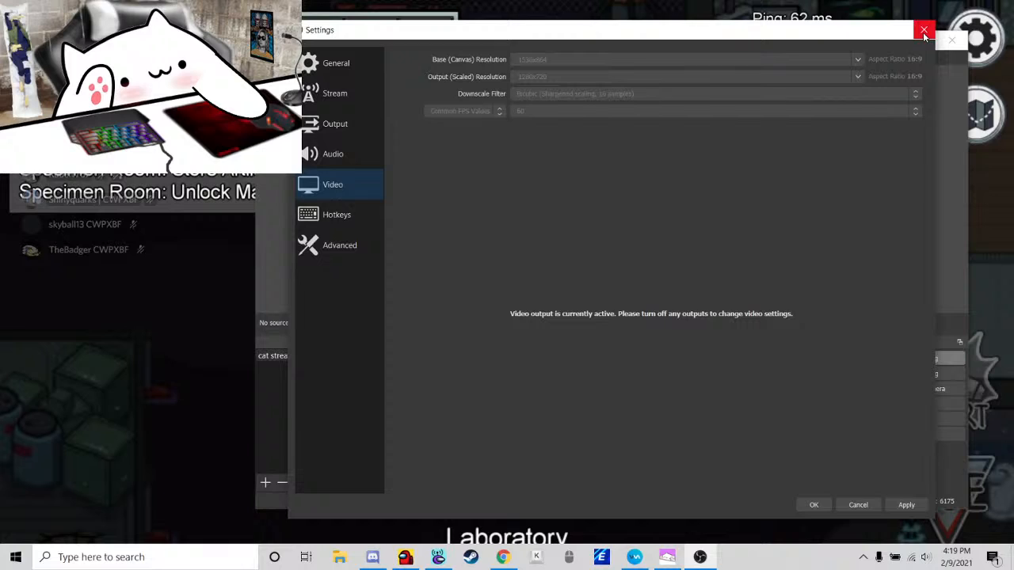
left_click(923, 30)
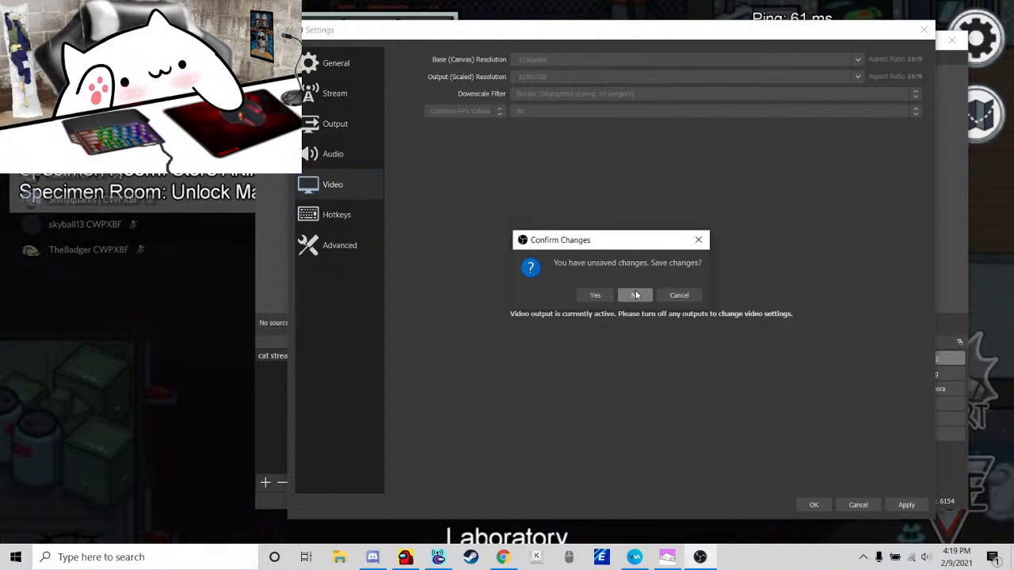
- Close OBS settings without saving and open the Display Capture source's context menu
left_click(634, 295)
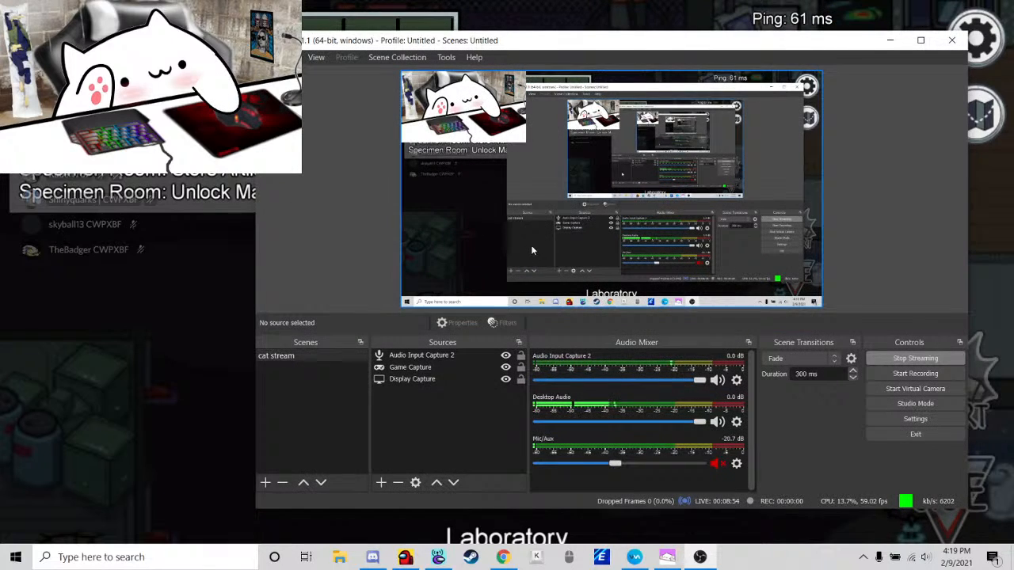
right_click(532, 249)
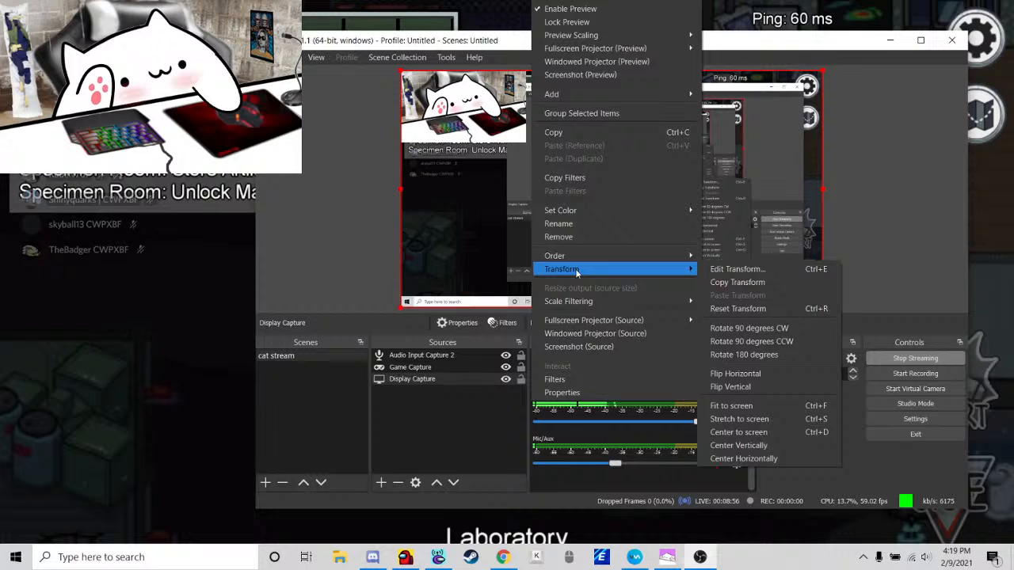
mouse_move(593, 320)
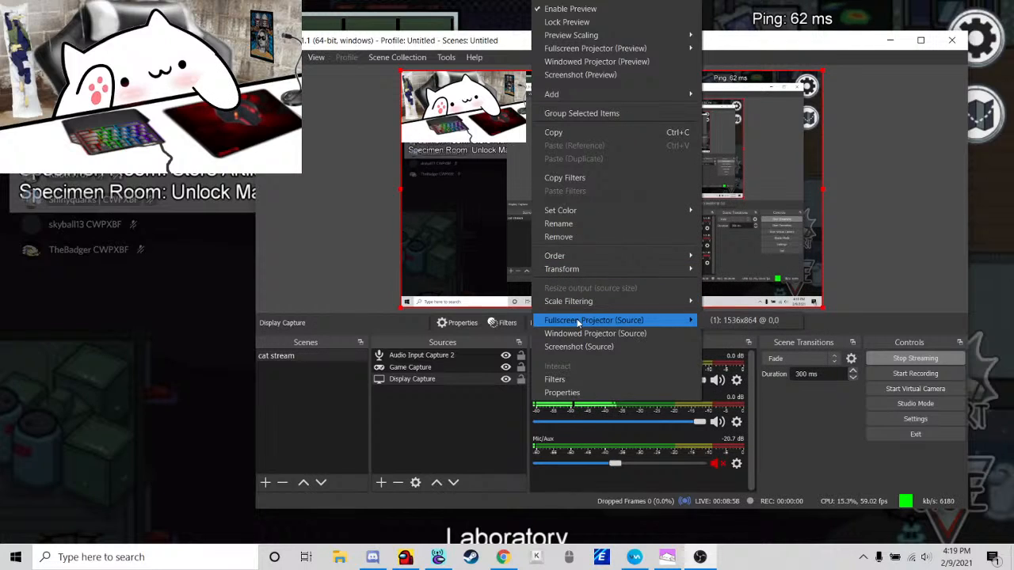
mouse_move(576, 223)
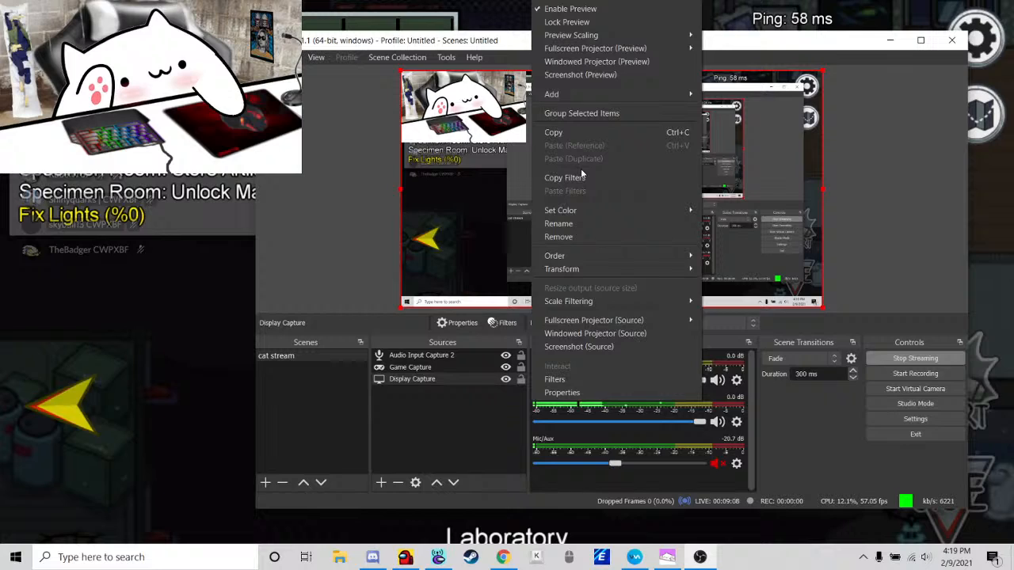
mouse_move(581, 74)
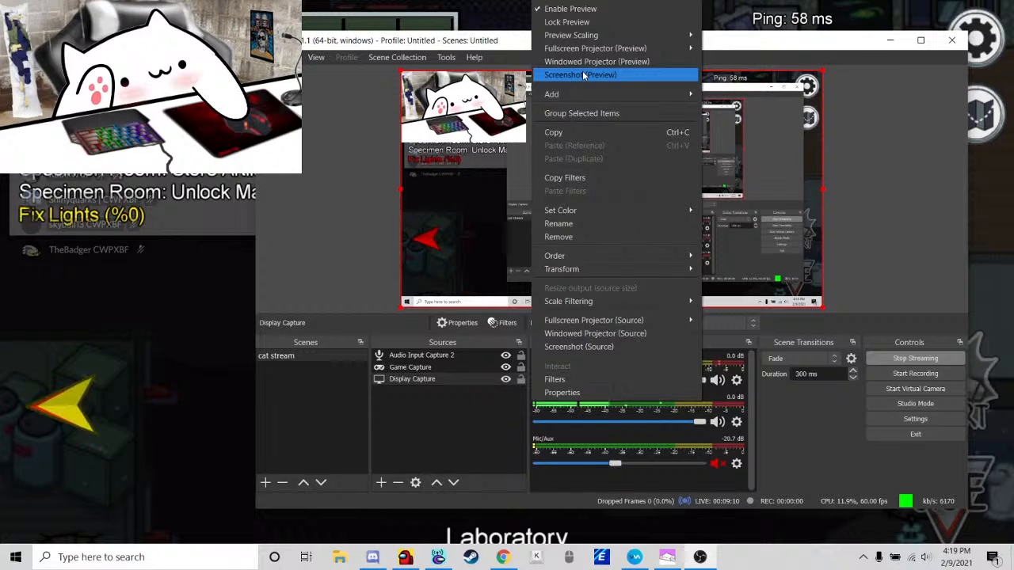
mouse_move(571, 35)
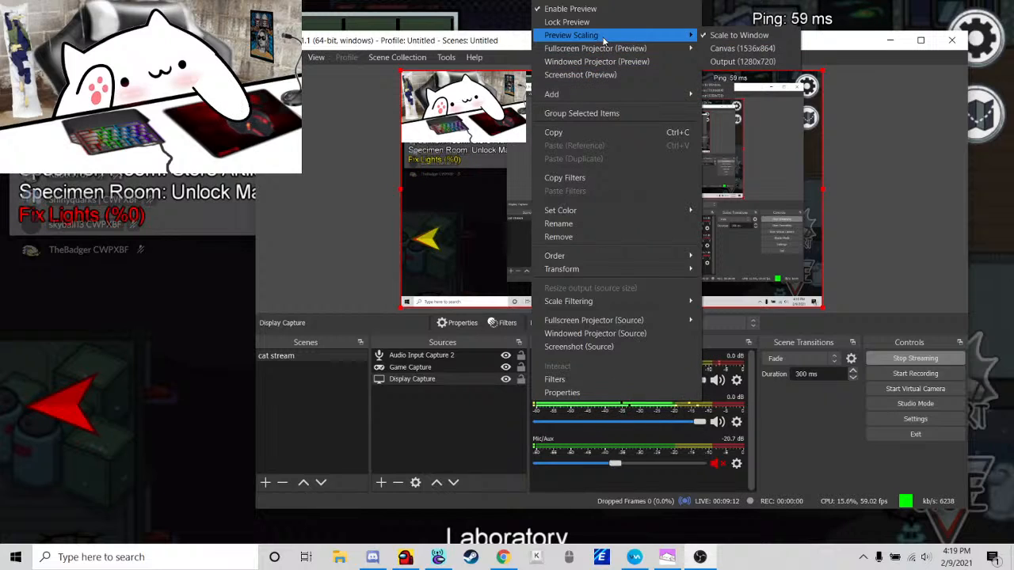
mouse_move(559, 237)
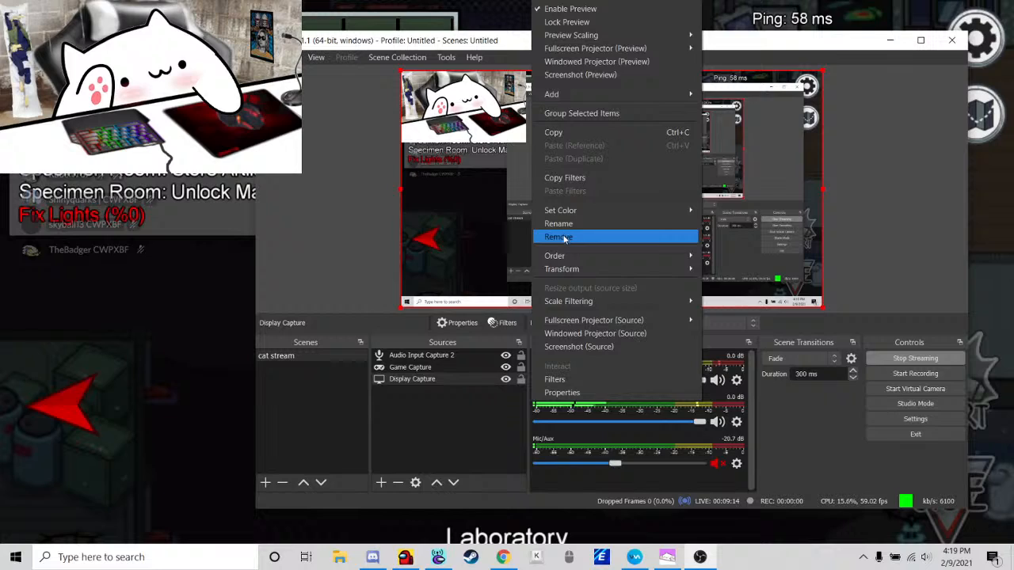
left_click(558, 237)
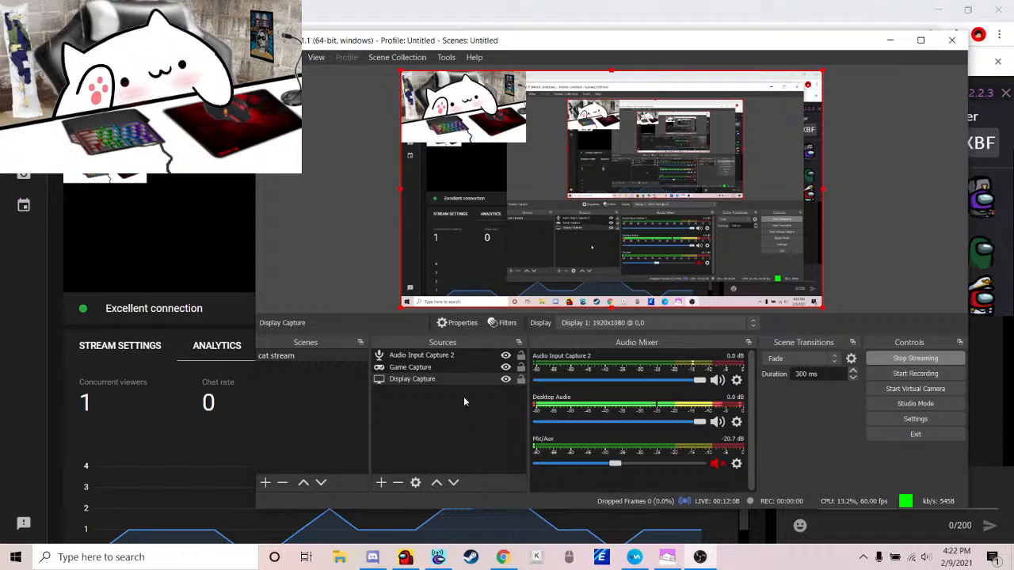
- Bring the Among Us meeting to the front and enlarge its chat to full screen
double_click(412, 379)
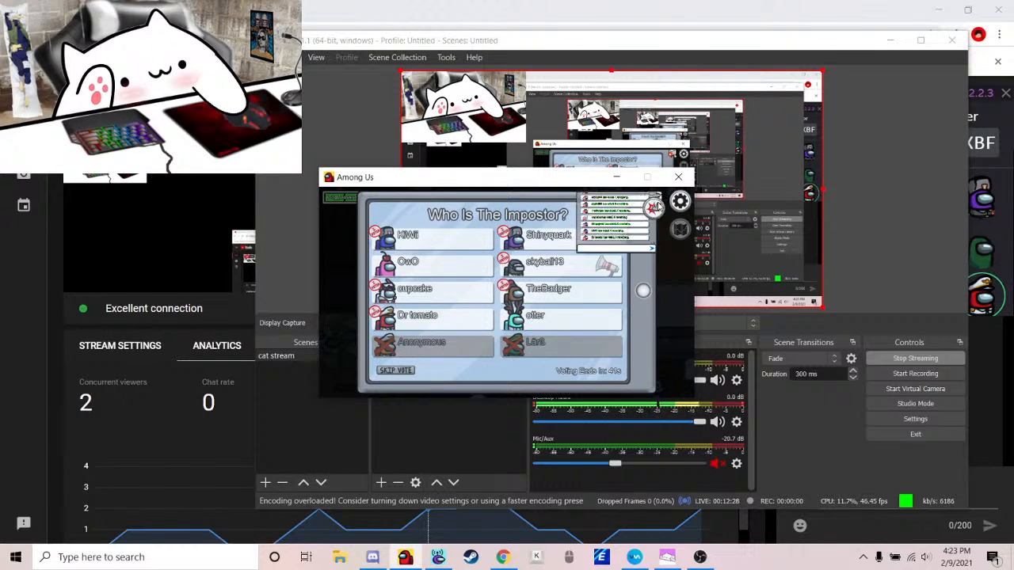
left_click(680, 200)
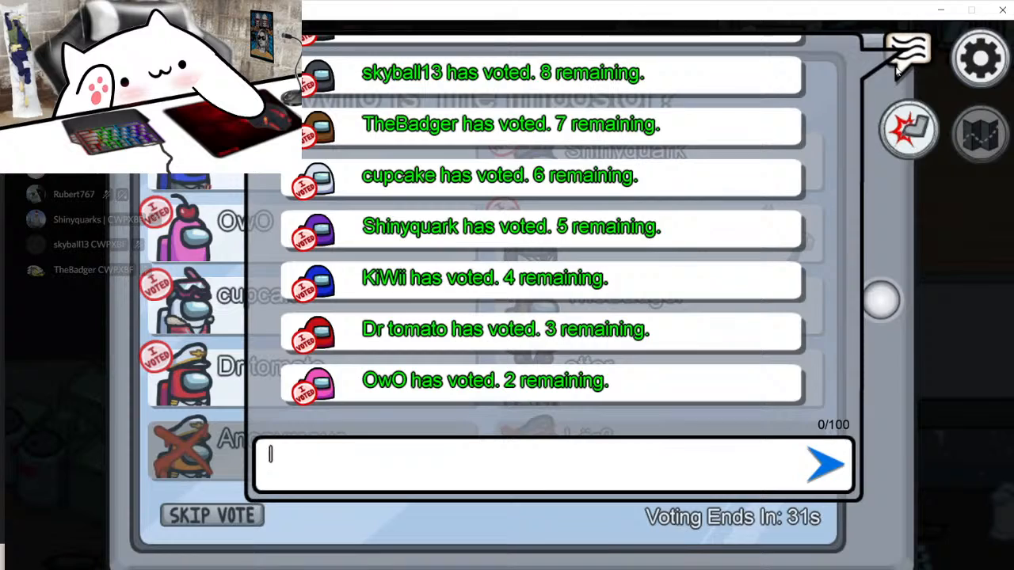
- Close the Among Us meeting chat to return to the game
left_click(909, 52)
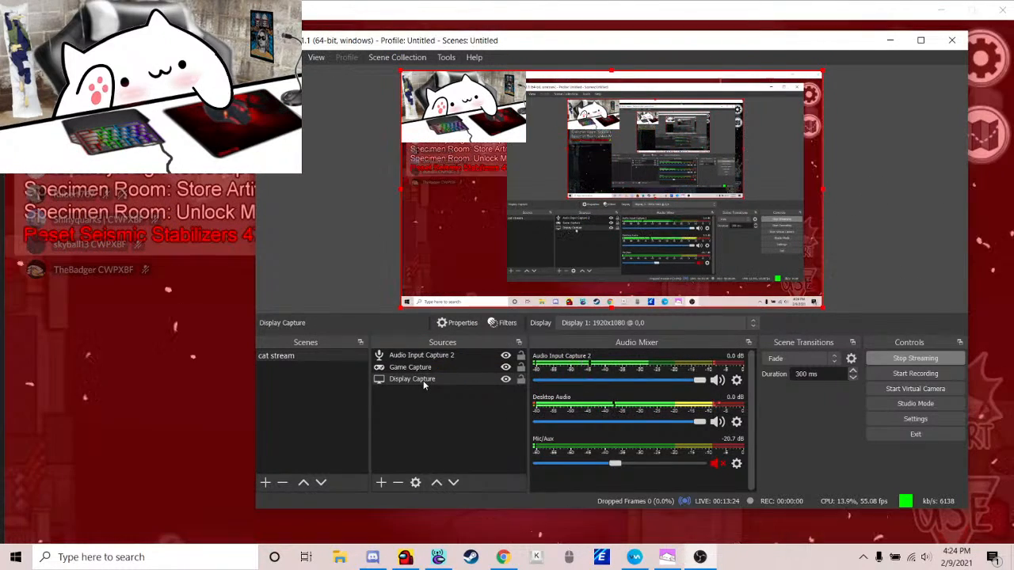
- Remove the Display Capture source from Sources and confirm the removal
right_click(412, 379)
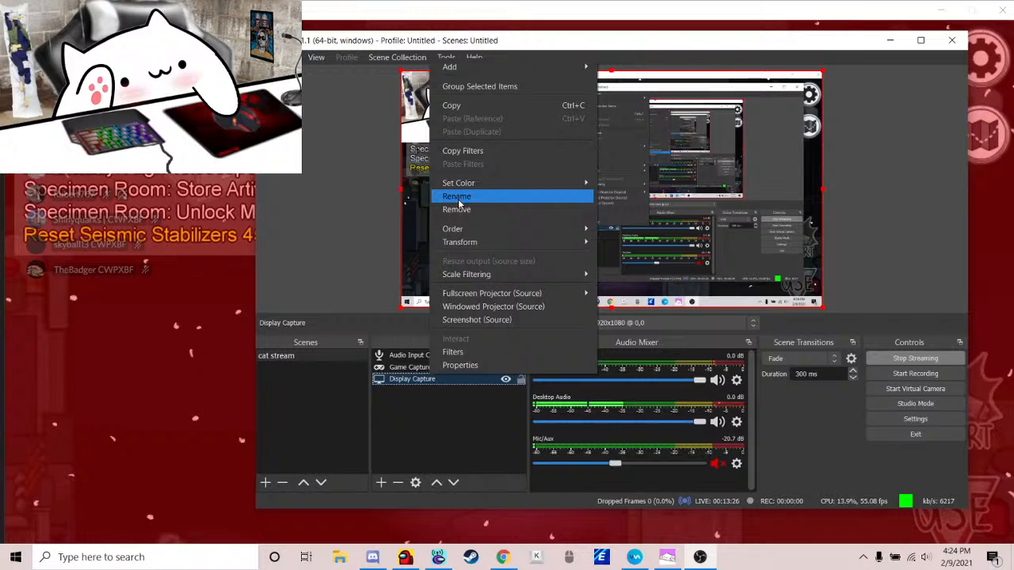
mouse_move(456, 209)
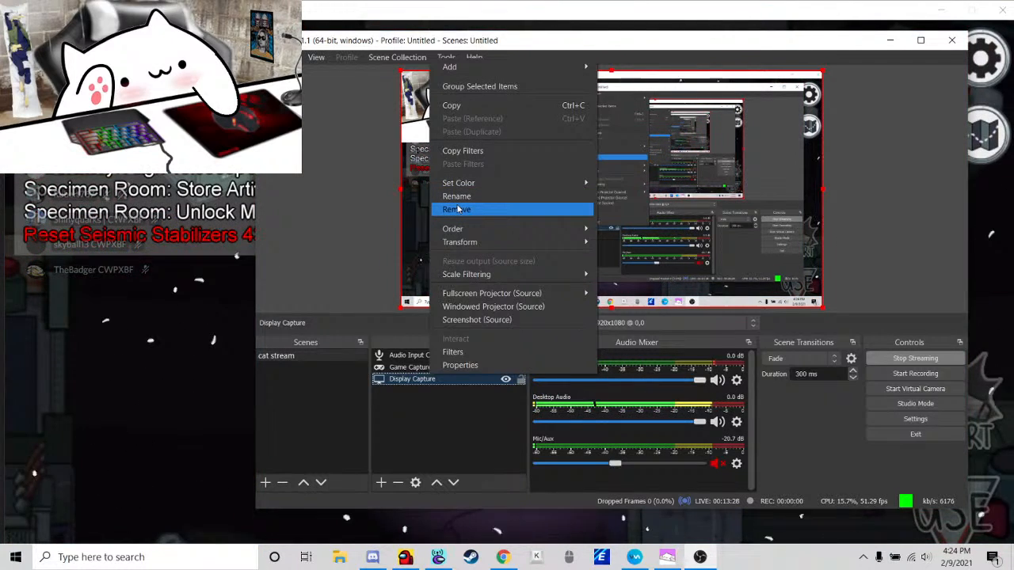
left_click(456, 209)
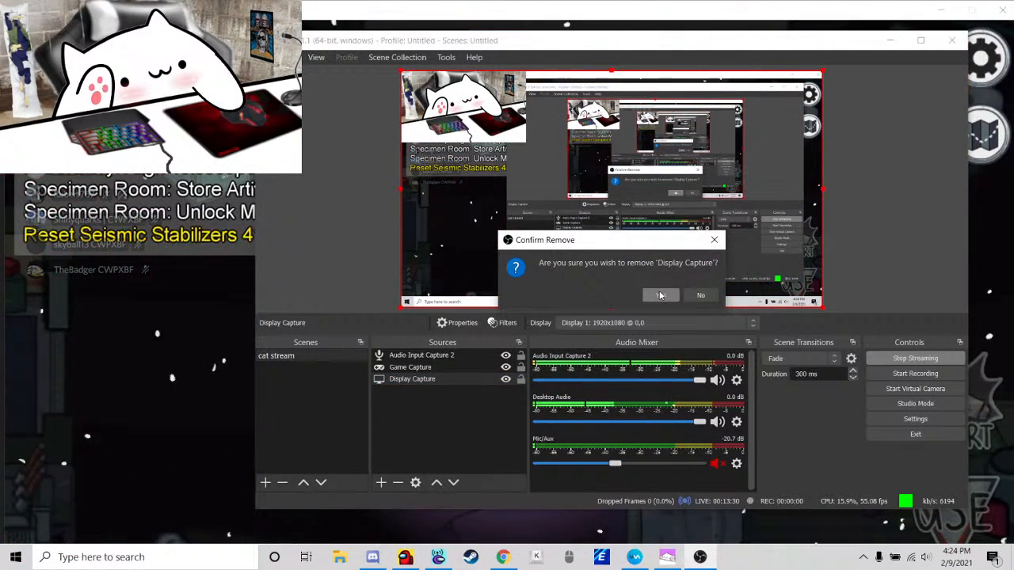
left_click(659, 295)
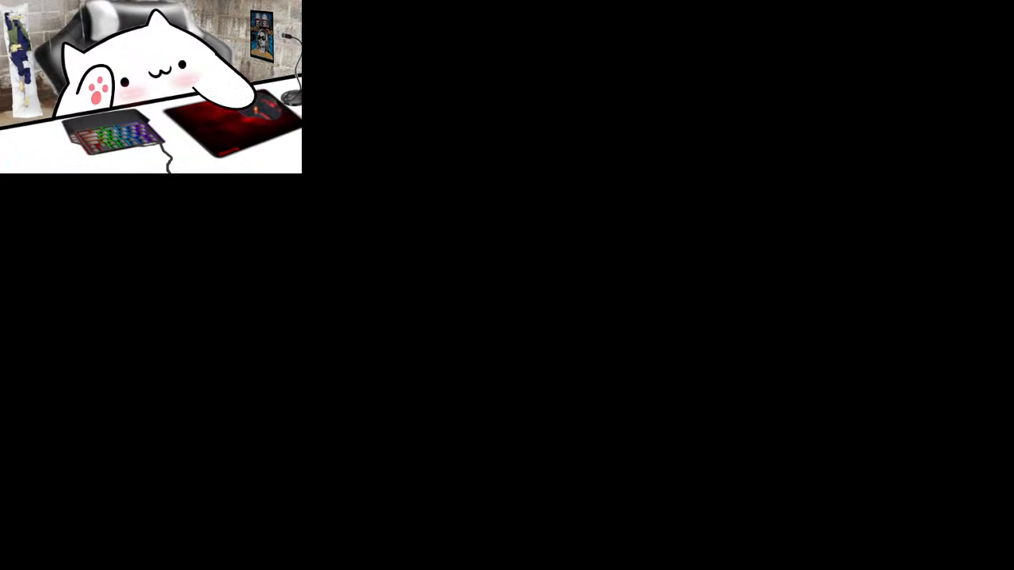